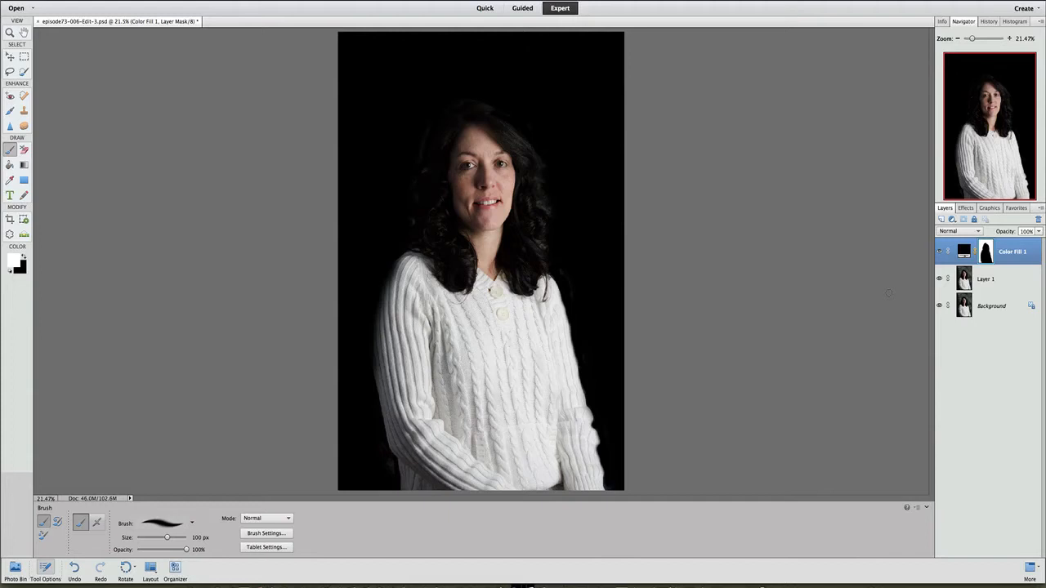
mouse_move(863, 281)
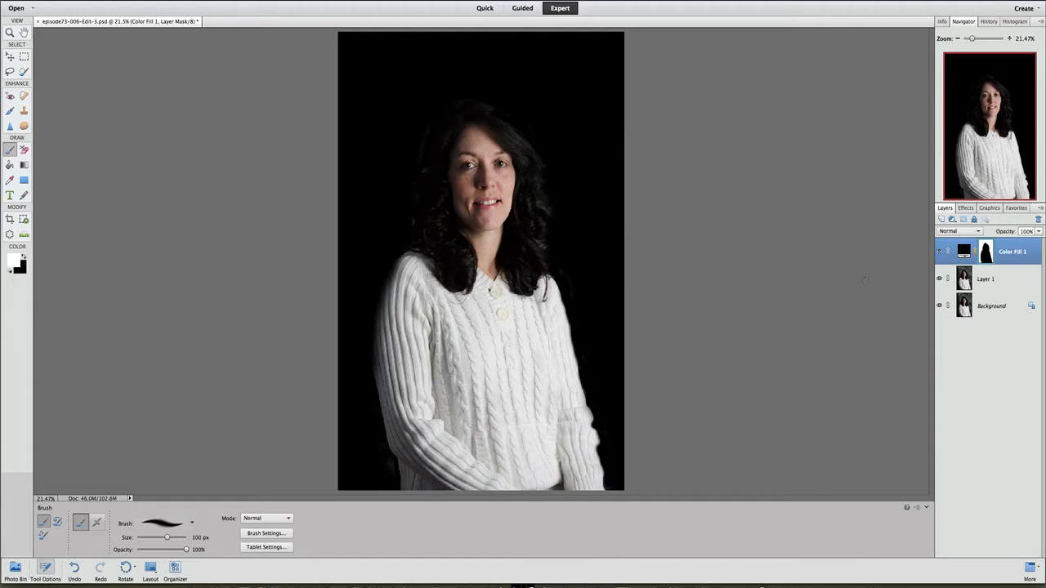
mouse_move(840, 213)
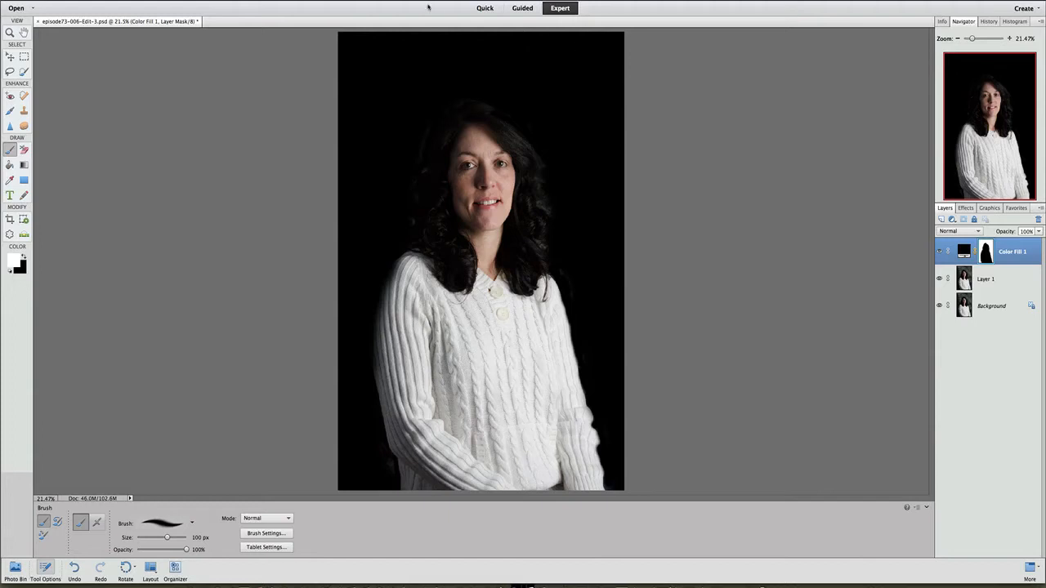
mouse_move(428, 6)
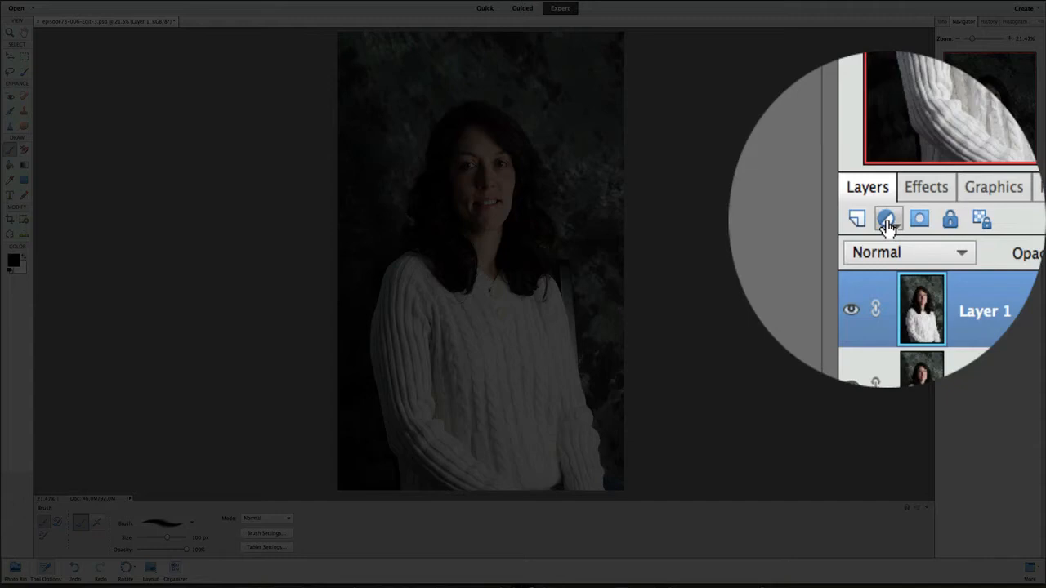
- Add a Solid Color fill layer set to pure black covering the whole portrait
click(886, 219)
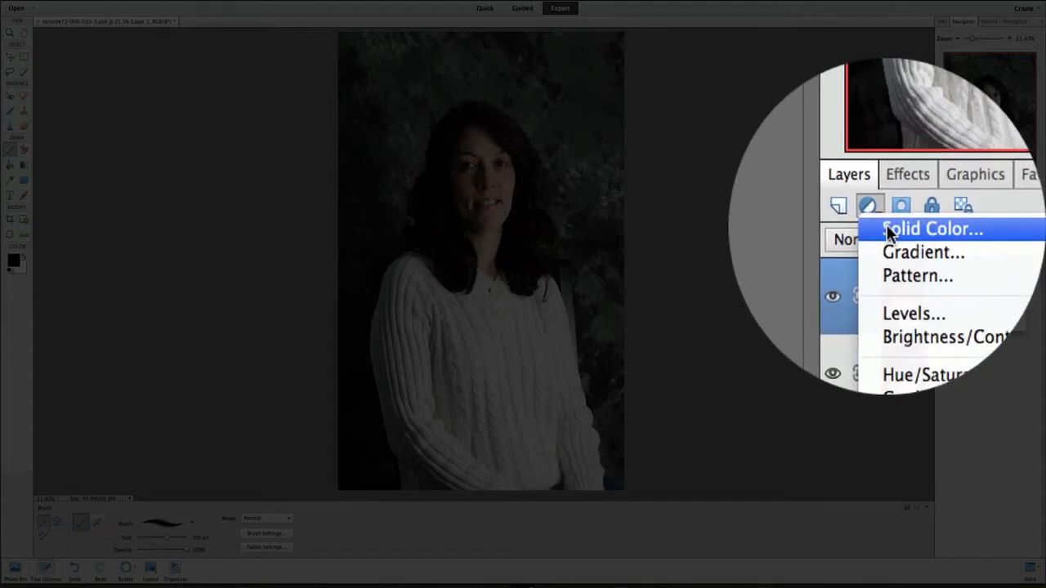
click(932, 229)
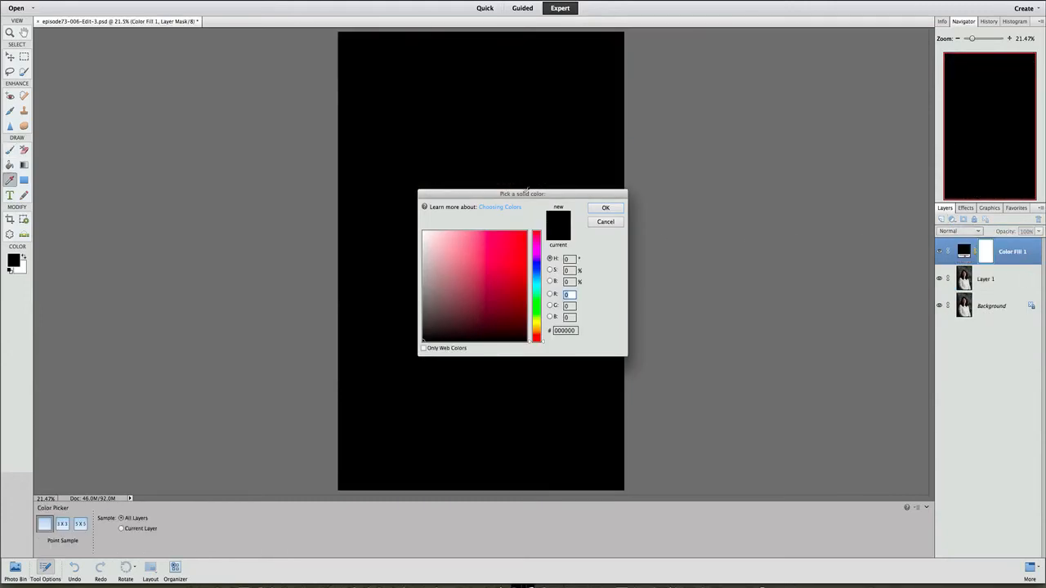
drag(523, 192, 510, 199)
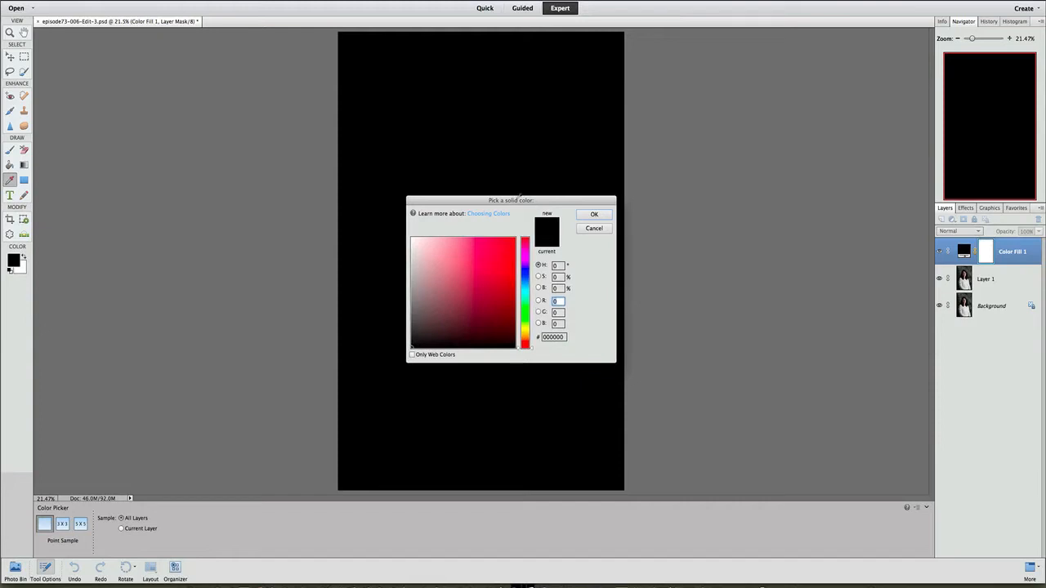
drag(510, 199, 742, 167)
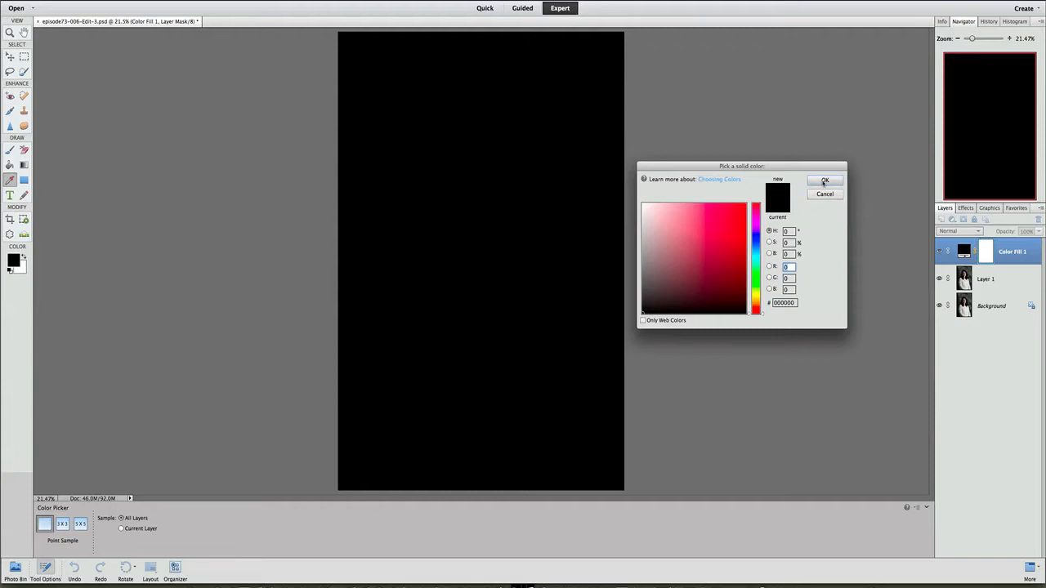
click(824, 180)
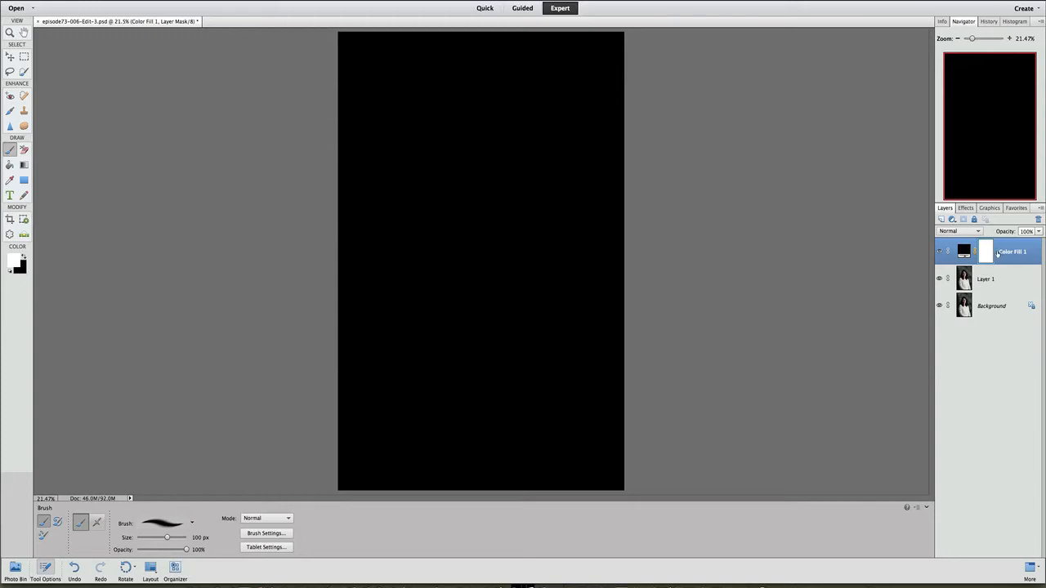
mouse_move(13, 260)
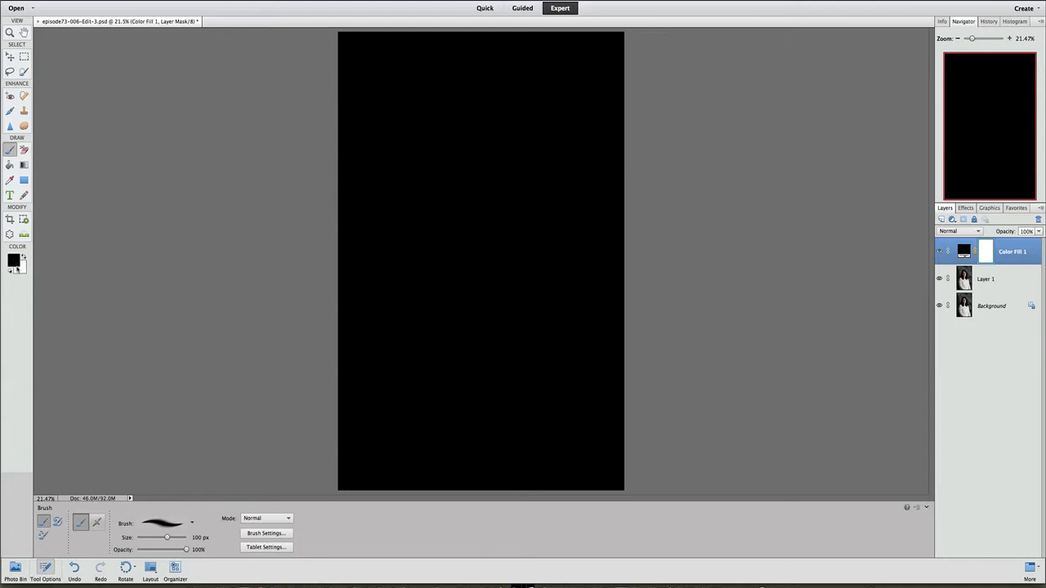
mouse_move(13, 260)
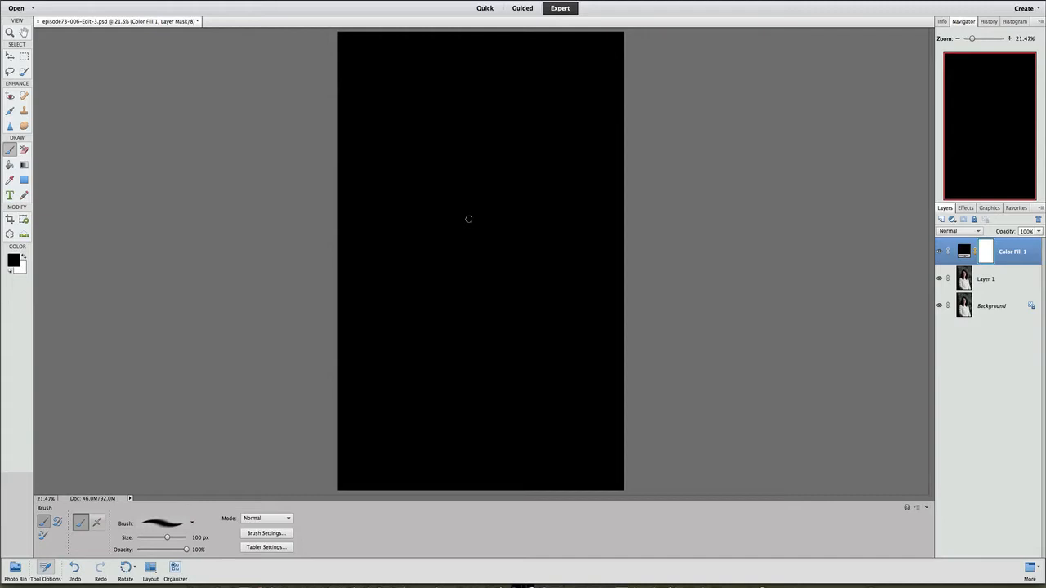
mouse_move(474, 206)
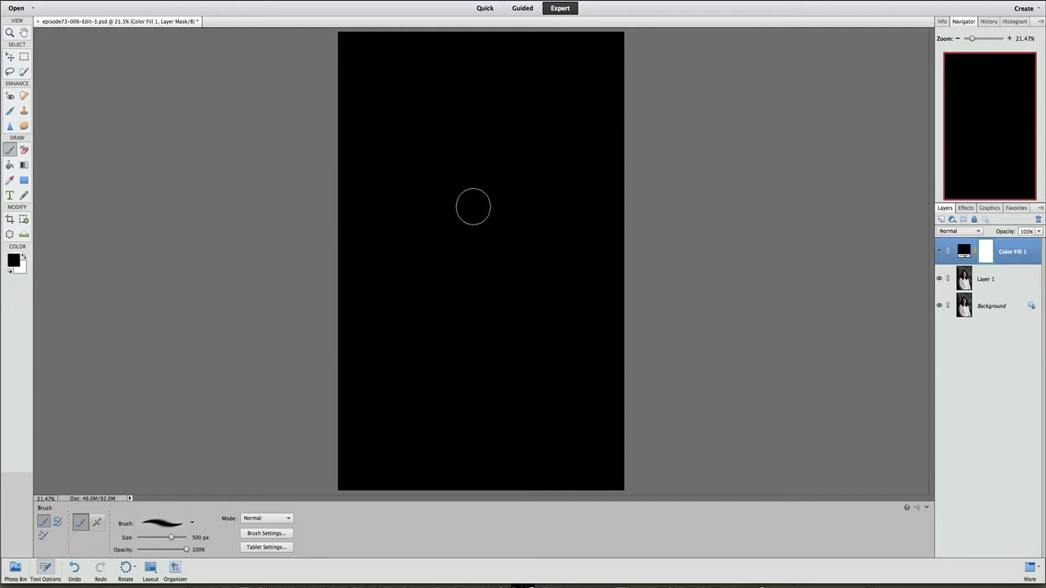
- Paint the mask to reveal the woman's face, hair, neck and left shoulder through the black fill
drag(472, 206, 491, 193)
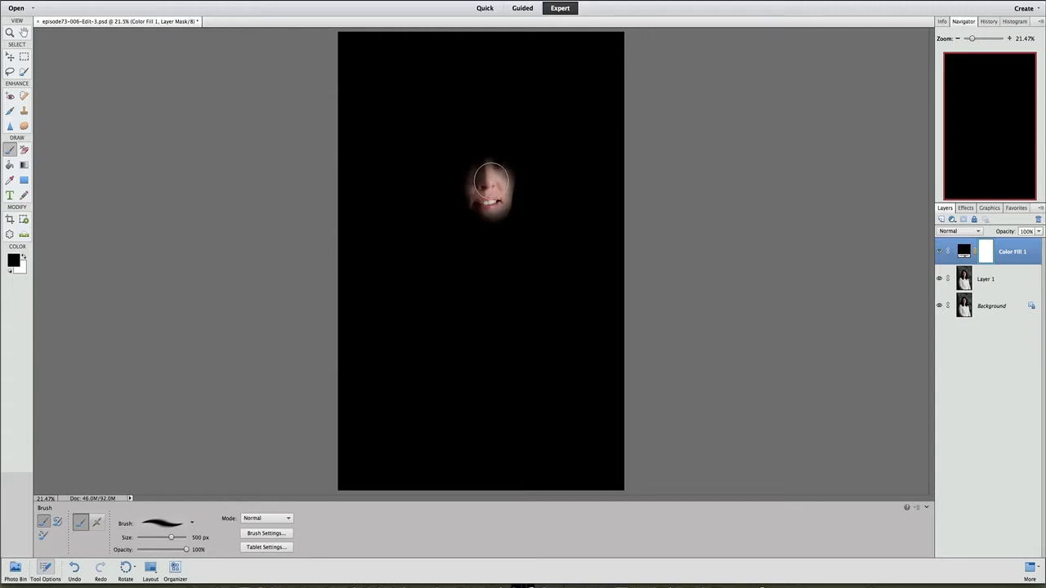
drag(490, 188, 490, 156)
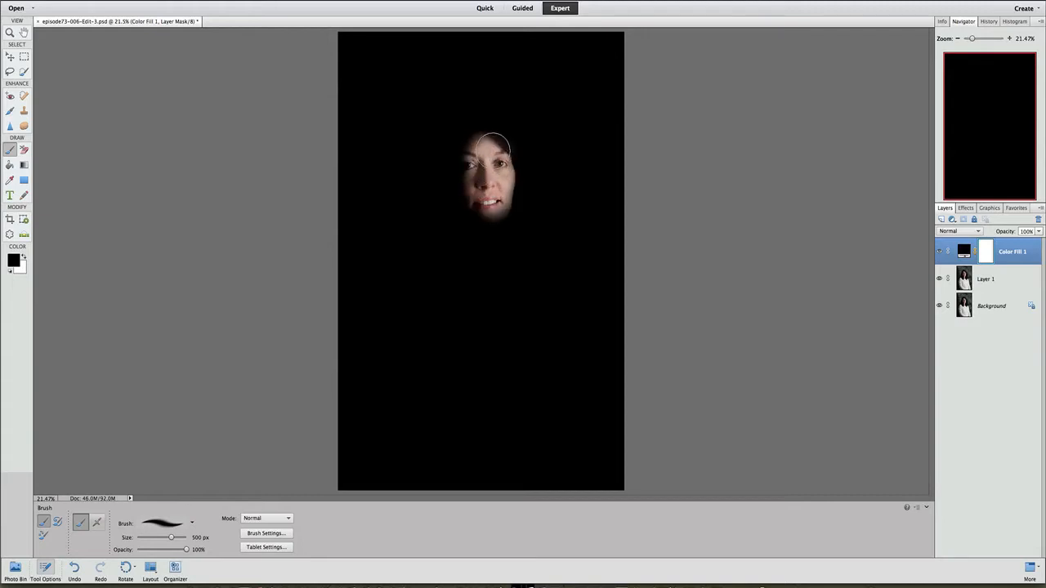
drag(490, 150, 507, 177)
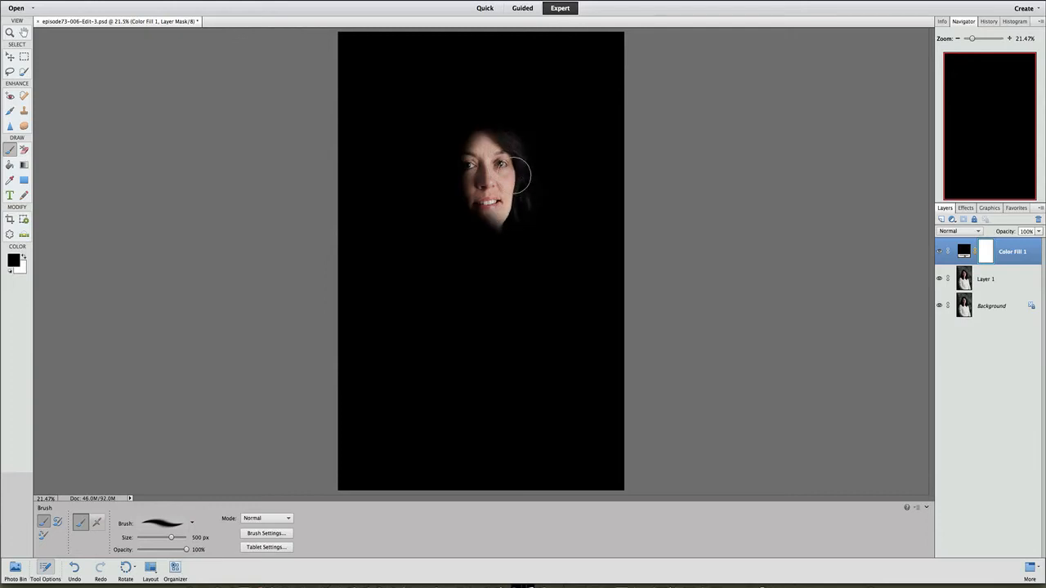
drag(507, 172, 481, 131)
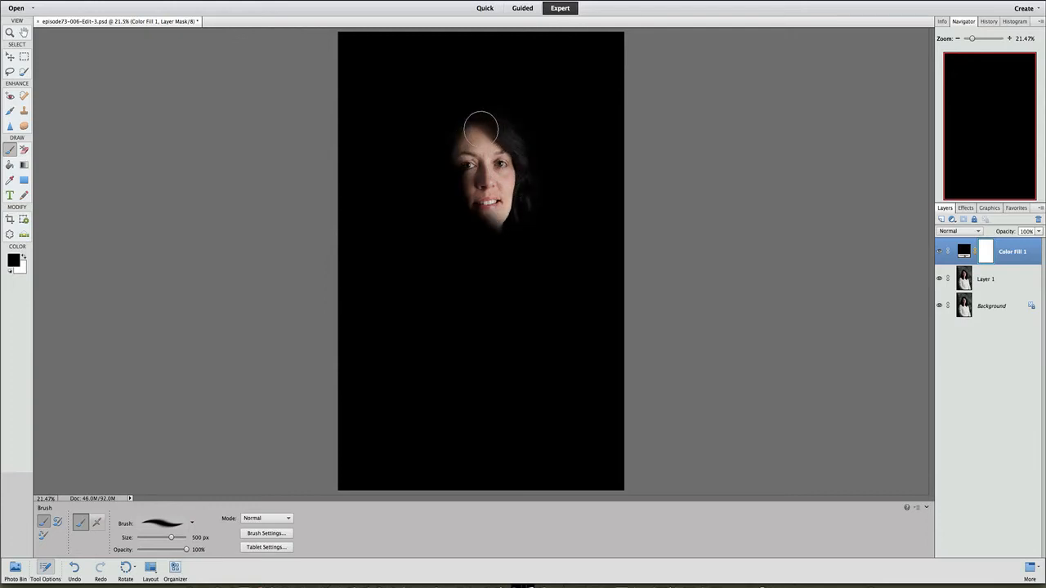
drag(481, 131, 481, 237)
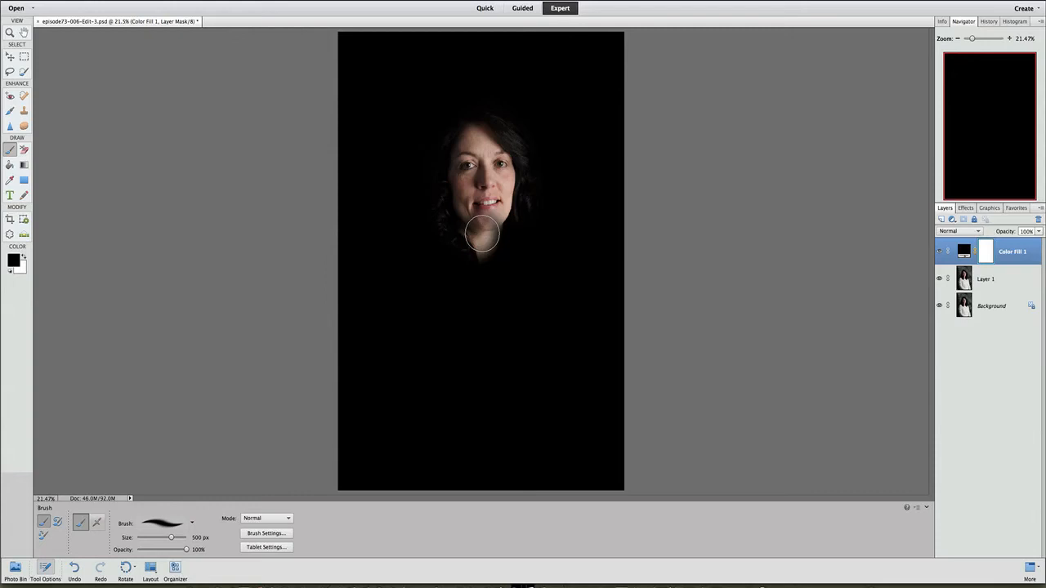
drag(482, 237, 456, 248)
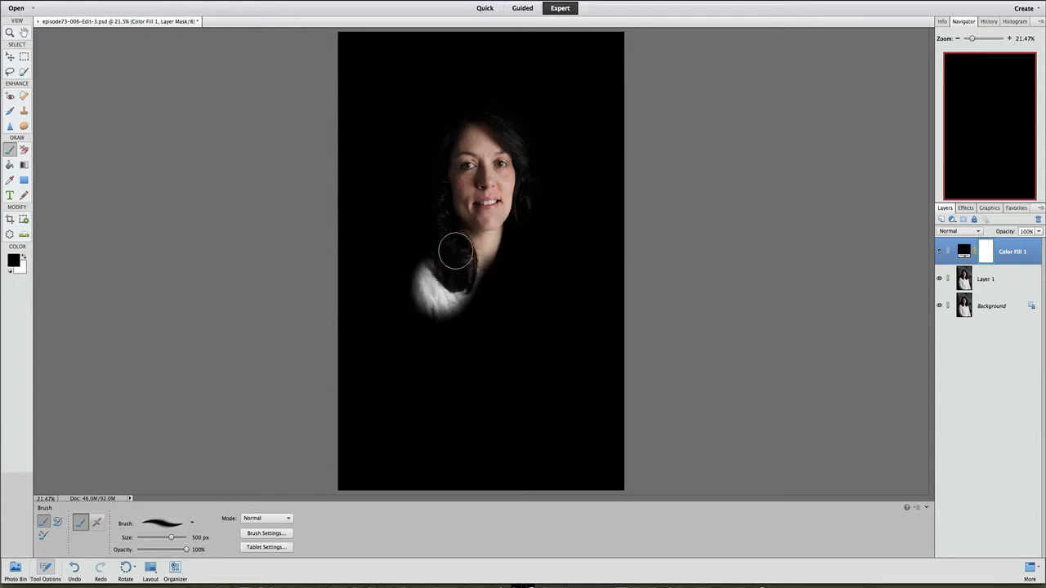
drag(458, 253, 401, 278)
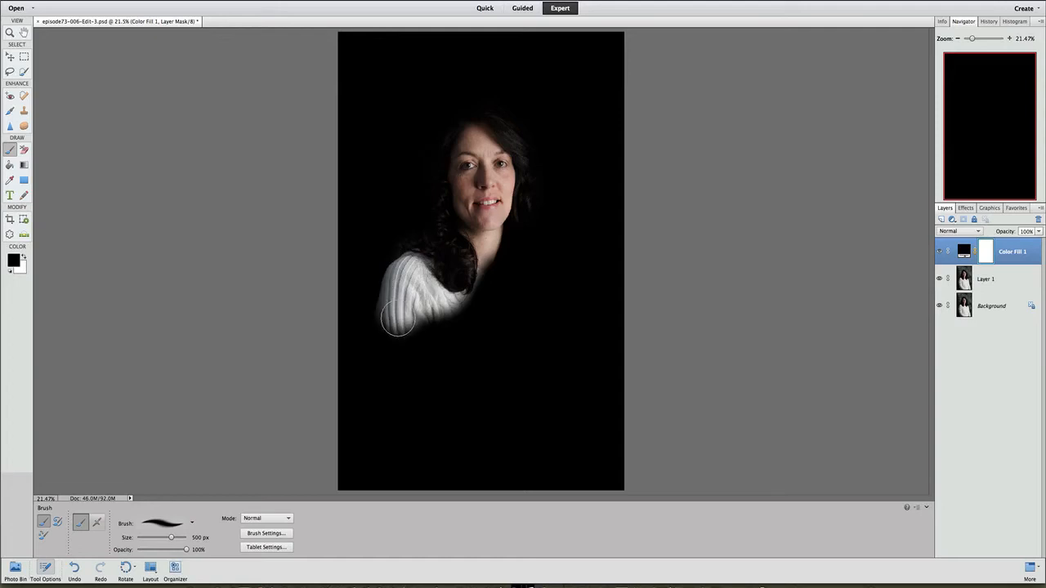
- Reveal the rest of the sweater — both sleeves, sides and lower middle — through the mask
drag(396, 319, 362, 363)
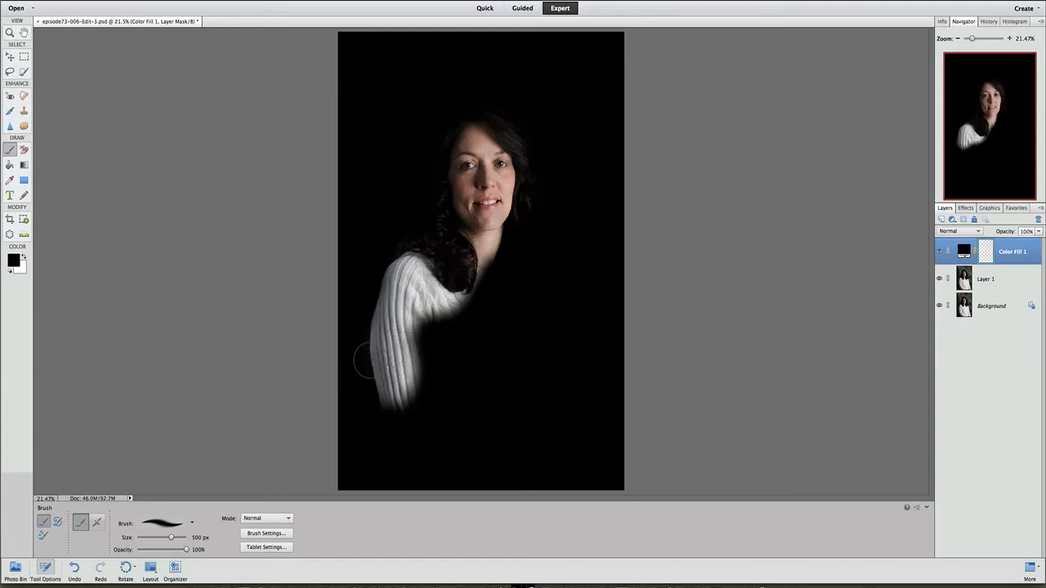
drag(376, 360, 425, 491)
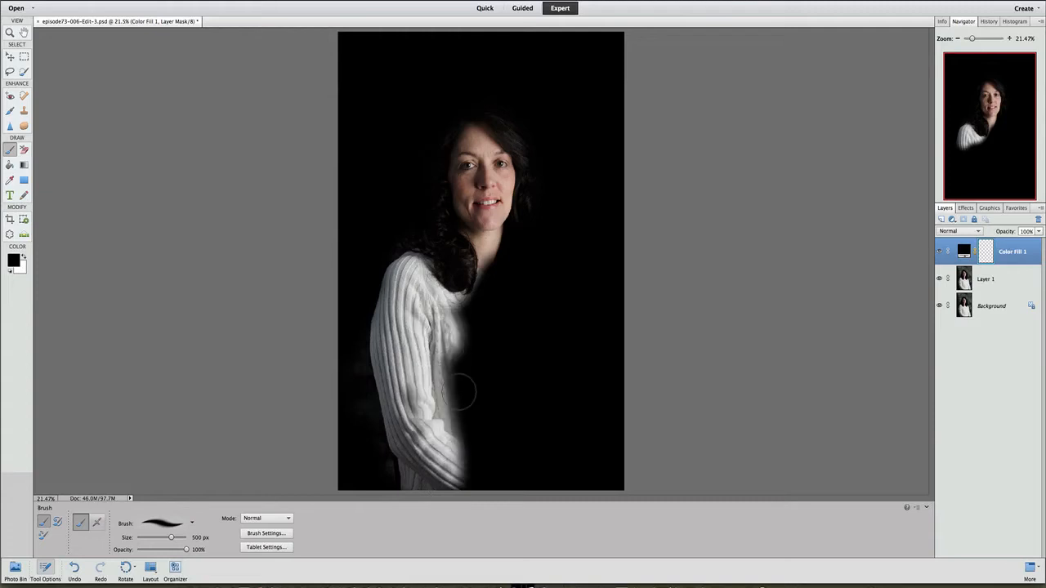
drag(461, 392, 474, 458)
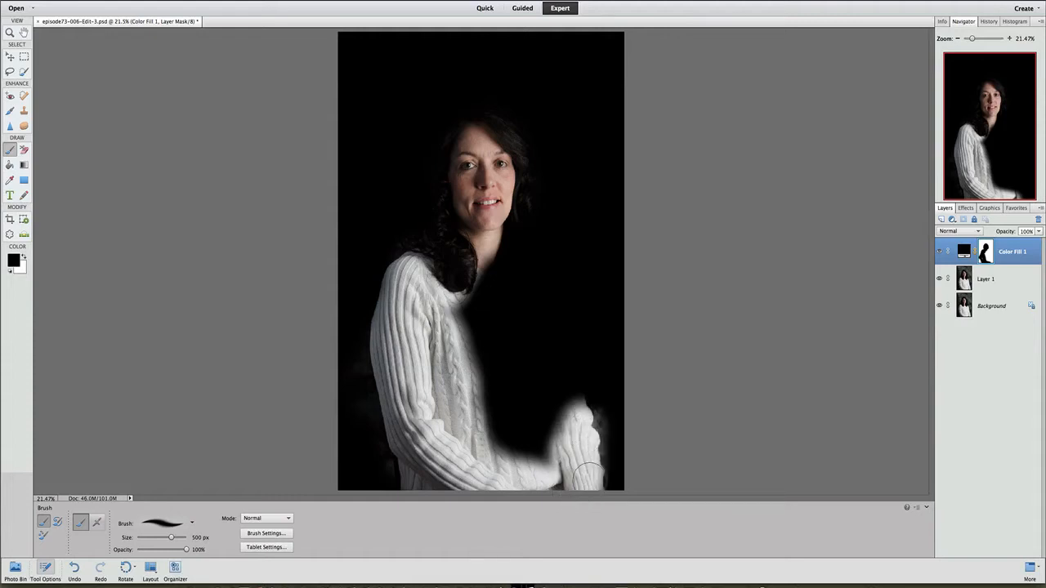
drag(589, 474, 542, 294)
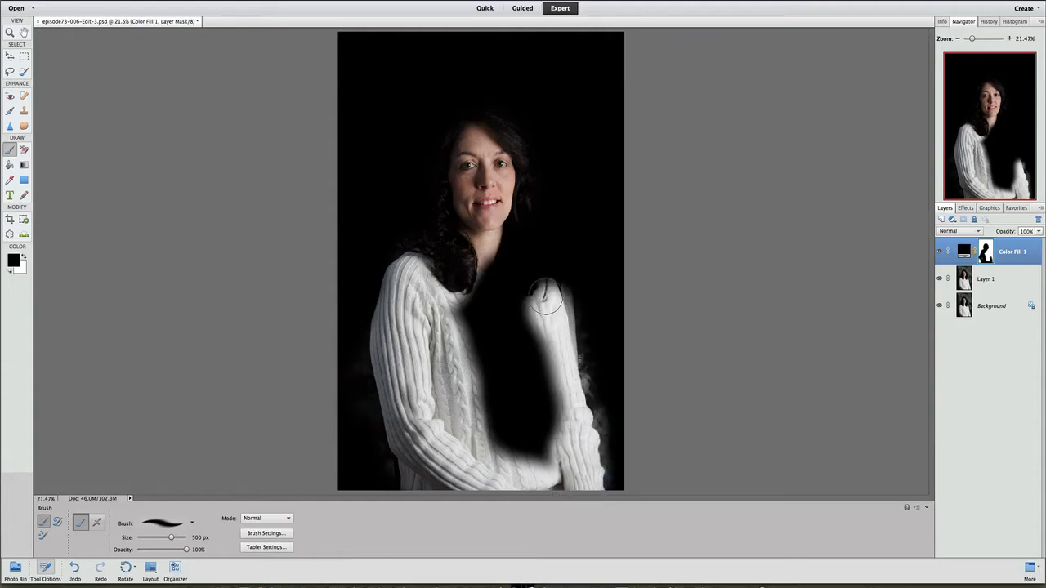
drag(542, 294, 461, 319)
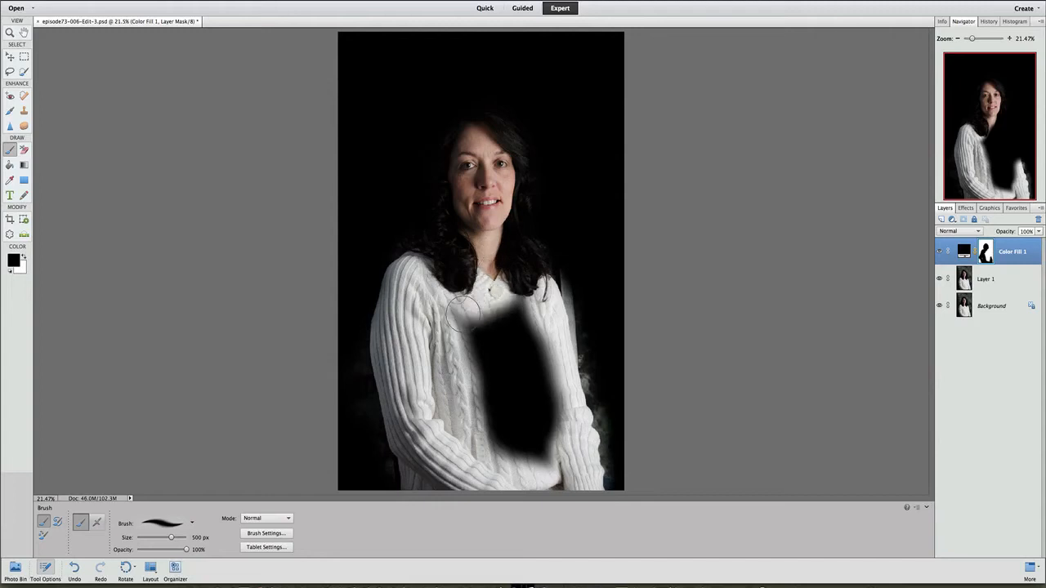
drag(475, 314, 491, 373)
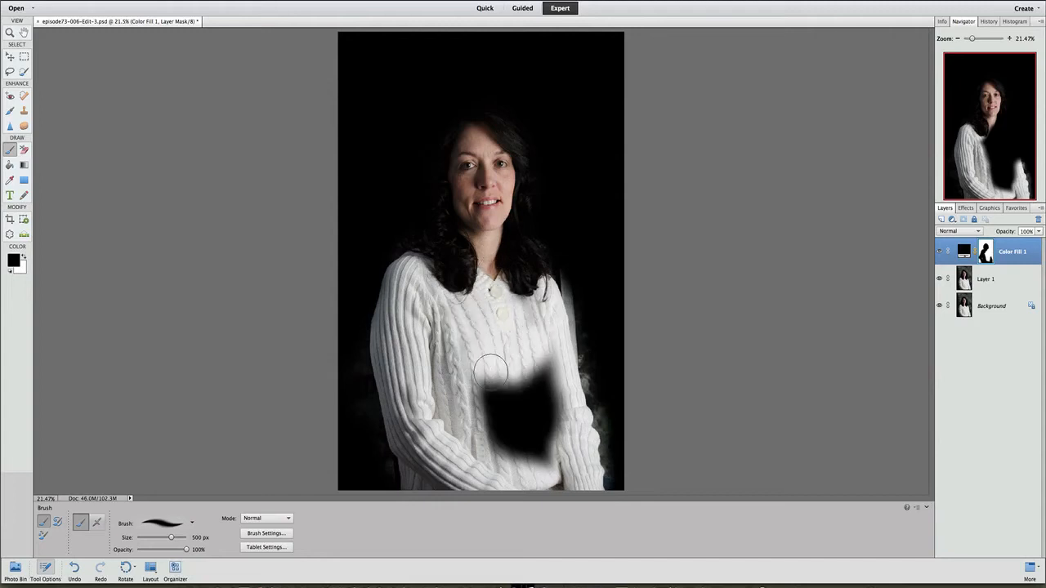
drag(507, 376, 510, 433)
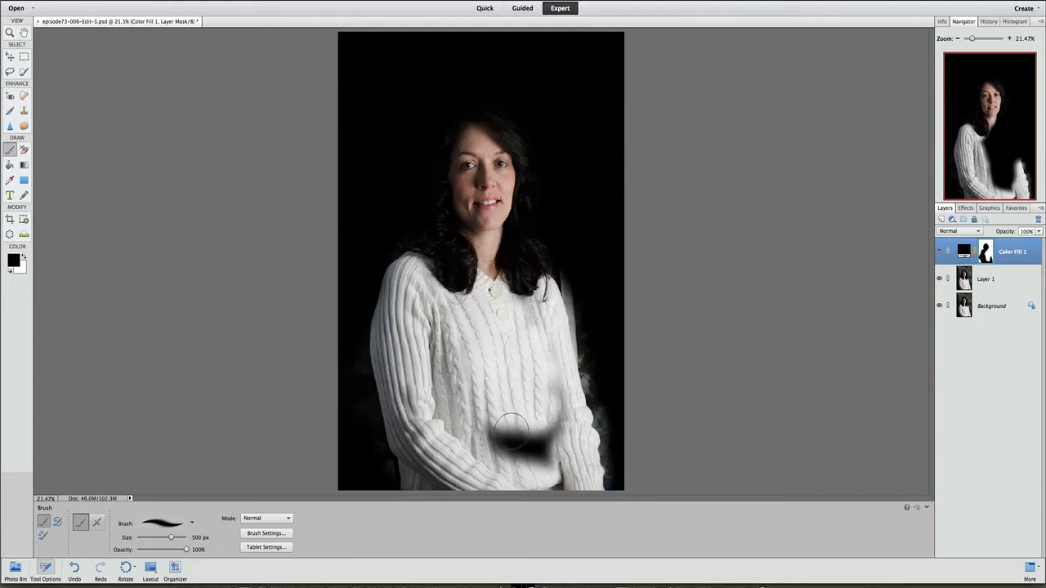
drag(510, 428, 515, 458)
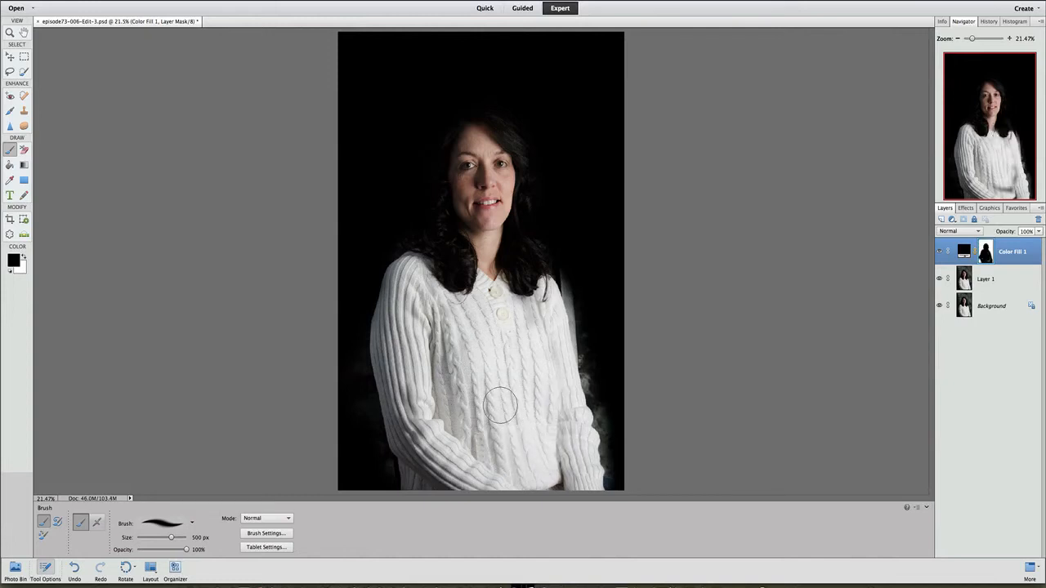
mouse_move(435, 299)
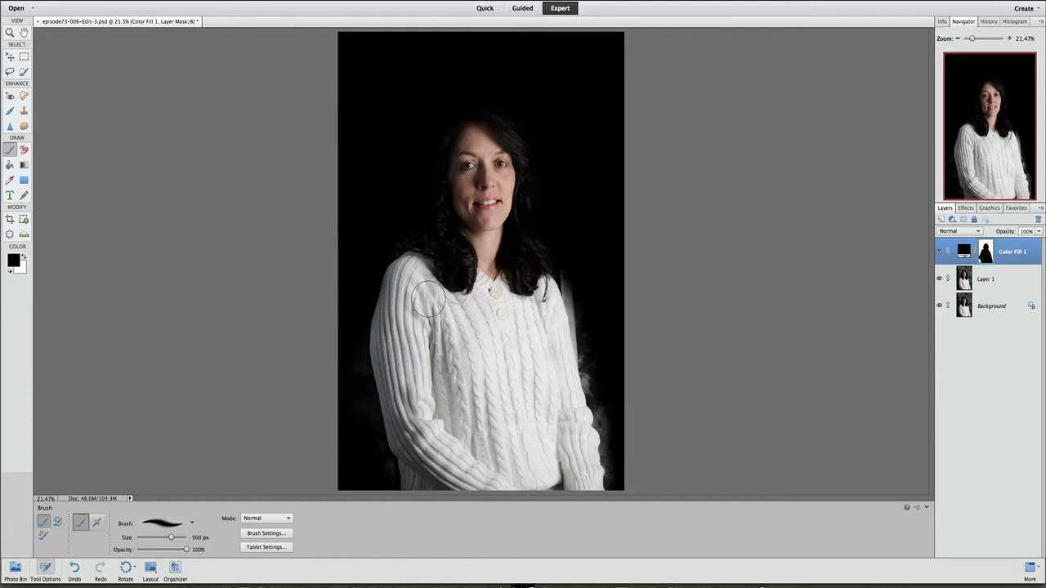
mouse_move(429, 302)
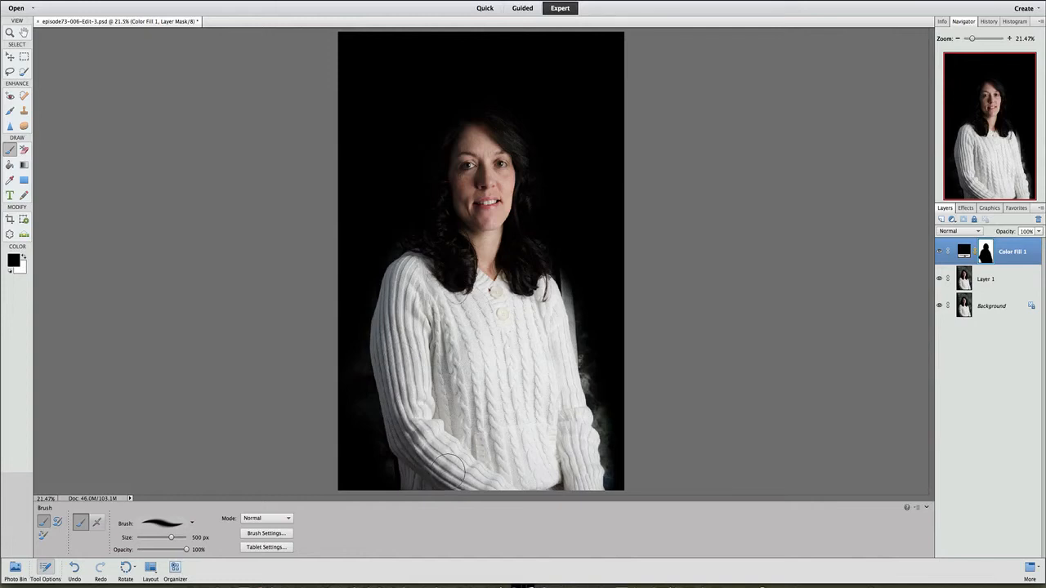
mouse_move(468, 242)
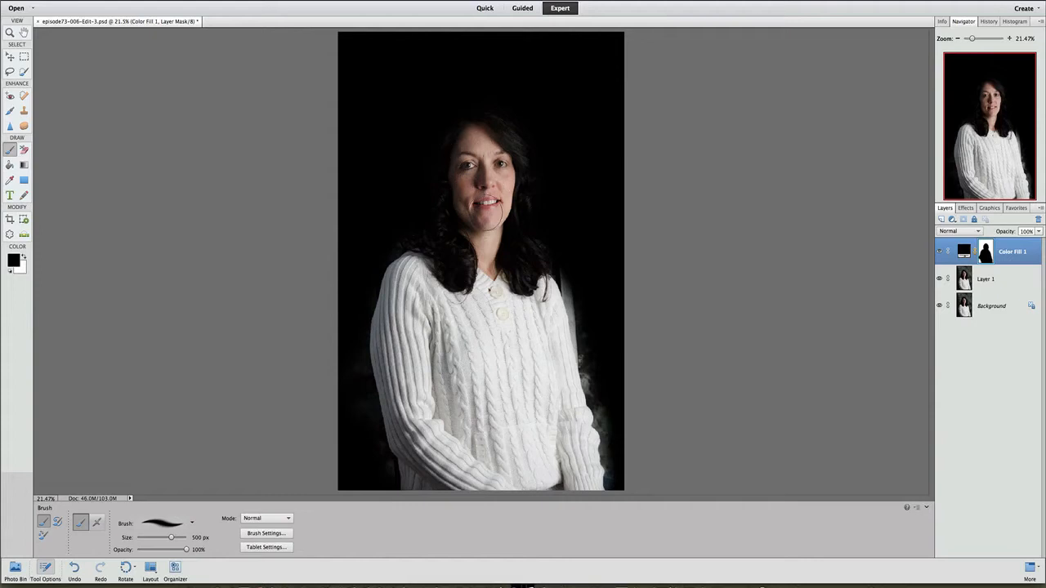
mouse_move(438, 182)
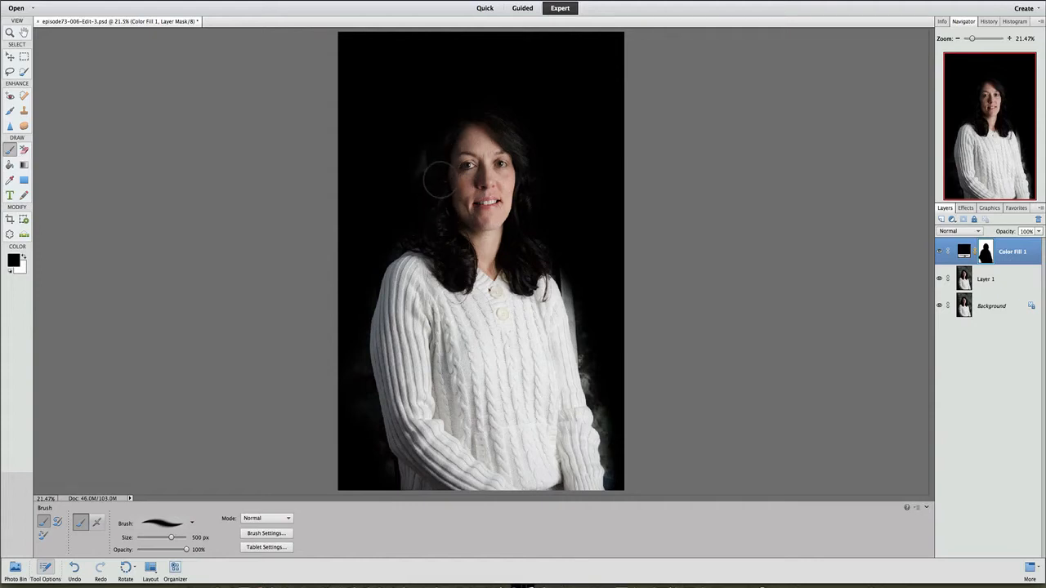
- Paint out the grey haze left of her hair and the glow above it on the right
drag(441, 172, 421, 249)
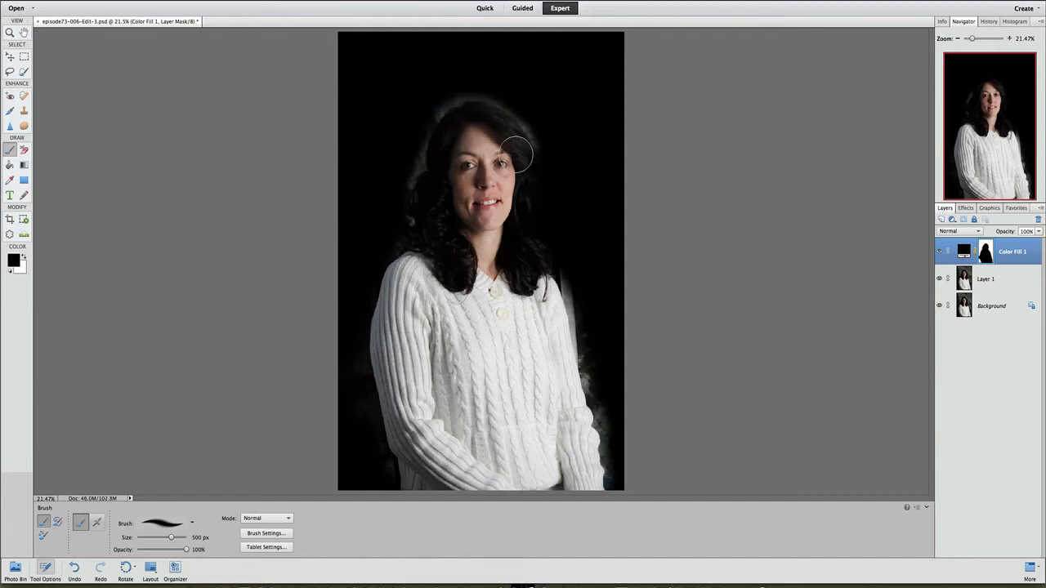
drag(515, 155, 523, 262)
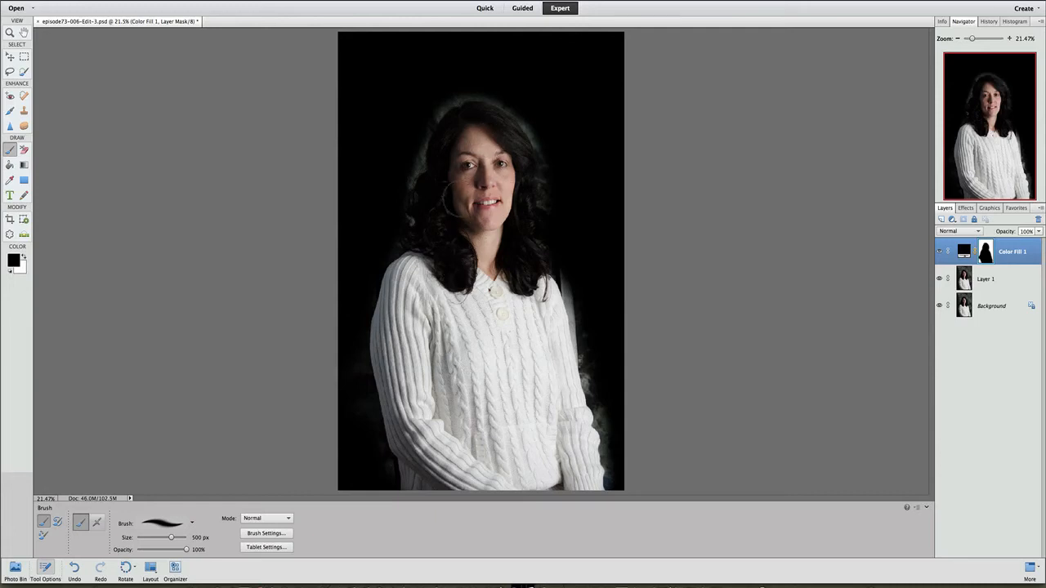
mouse_move(464, 202)
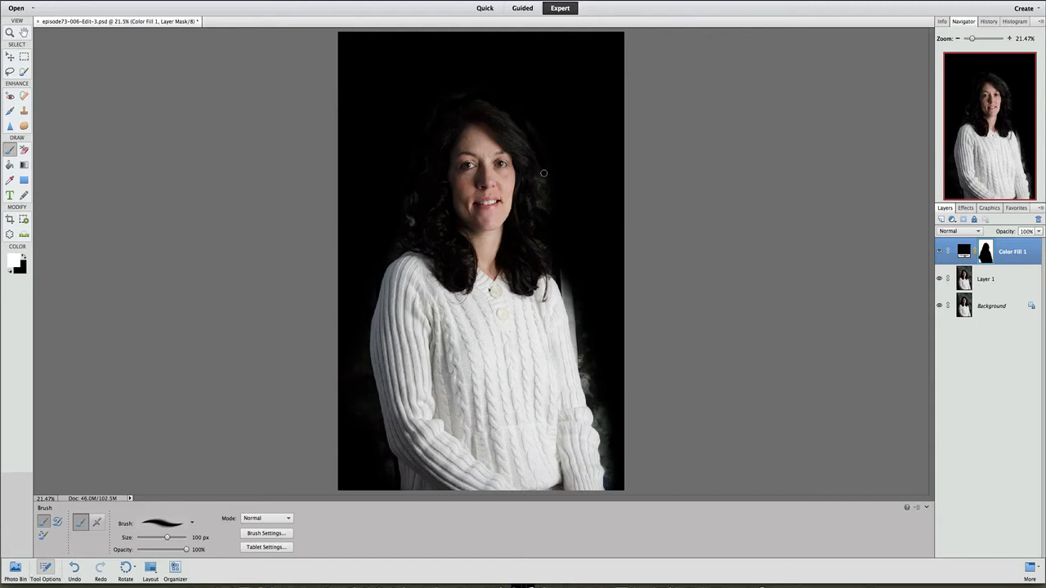
mouse_move(543, 206)
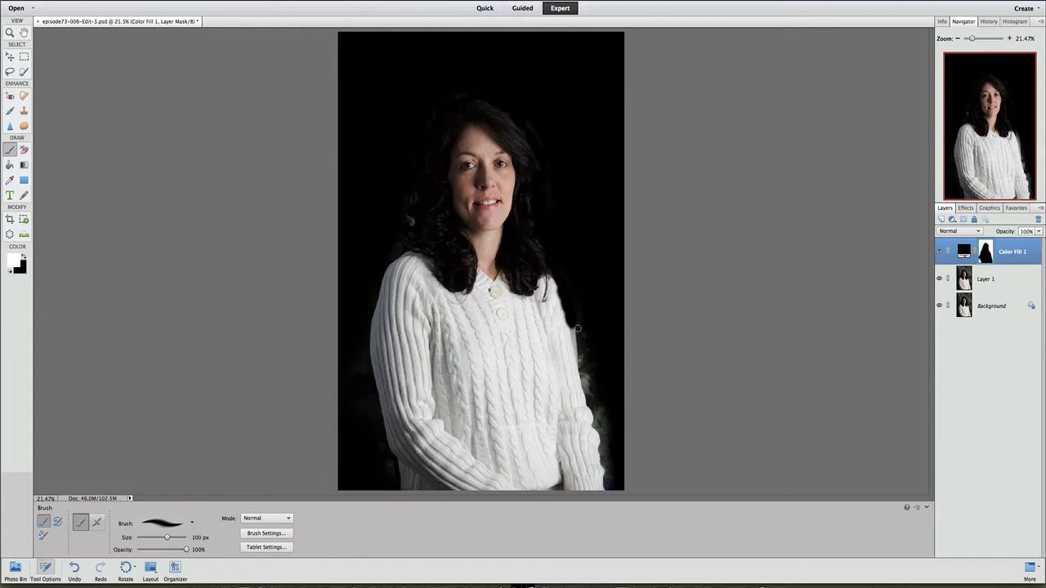
mouse_move(572, 318)
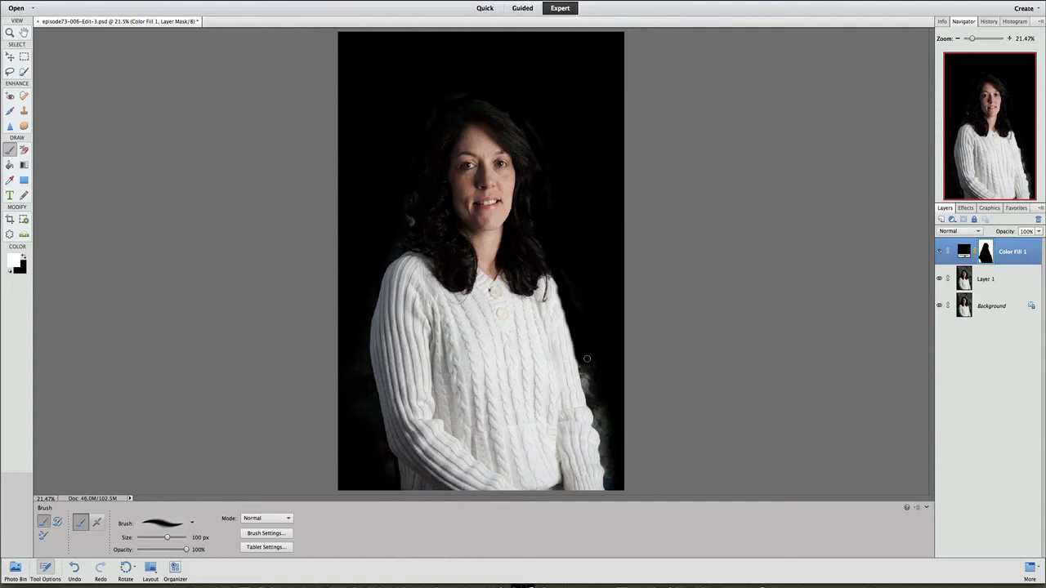
mouse_move(582, 372)
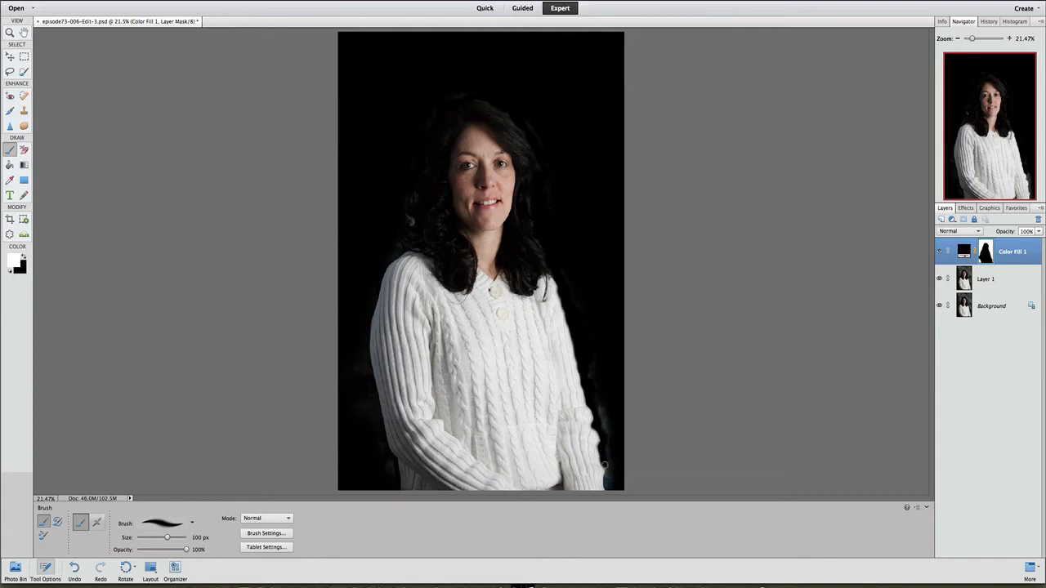
mouse_move(602, 417)
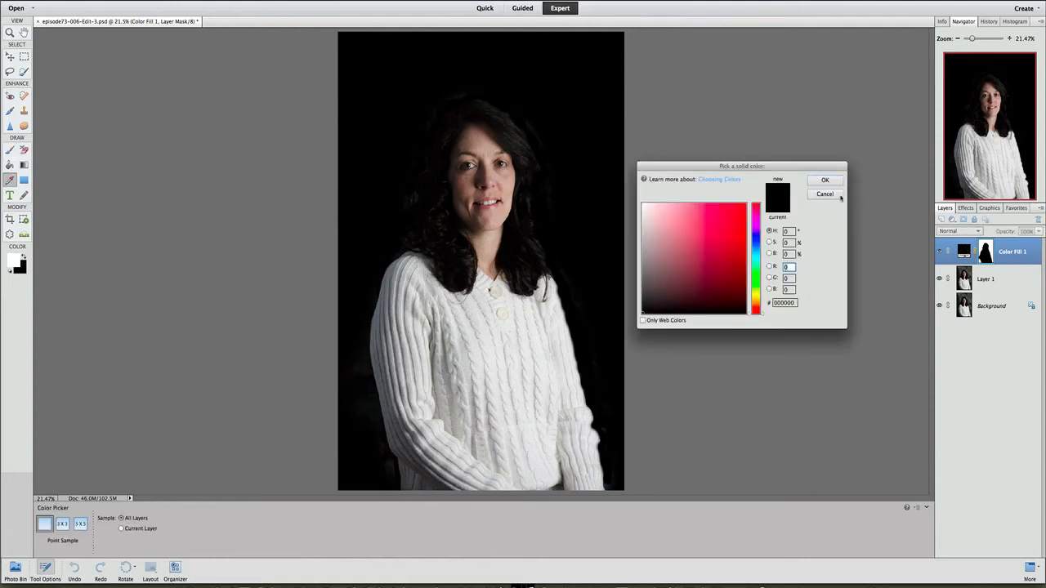
- Recolour the fill layer from black to bright red via its colour picker
click(824, 193)
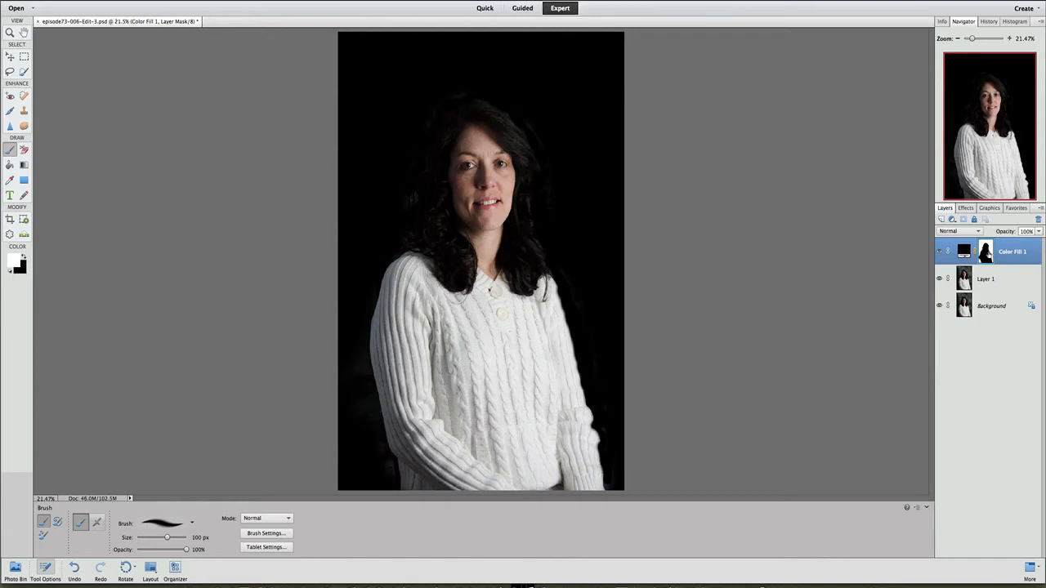
mouse_move(955, 252)
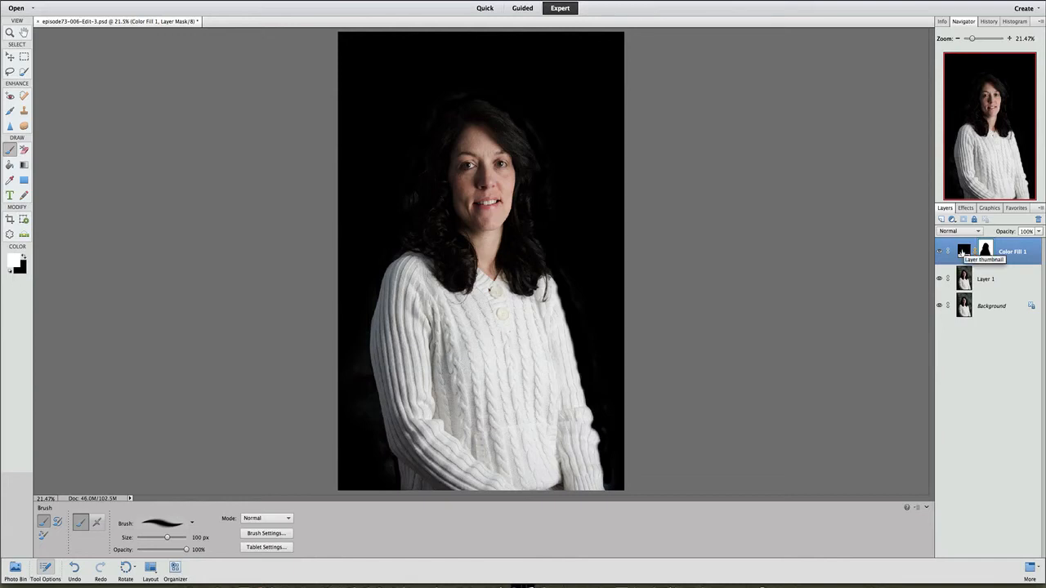
double_click(954, 252)
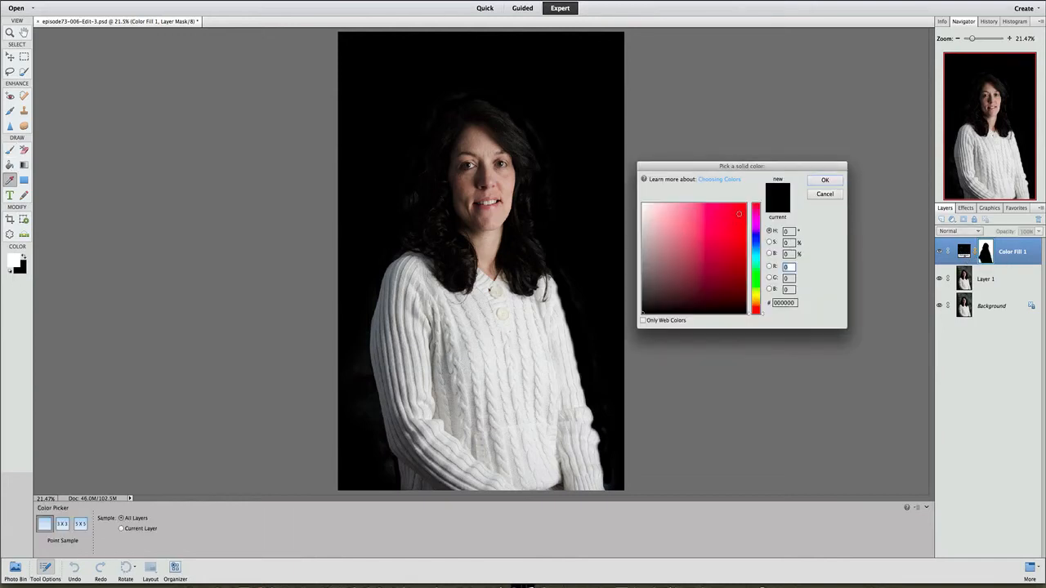
click(738, 214)
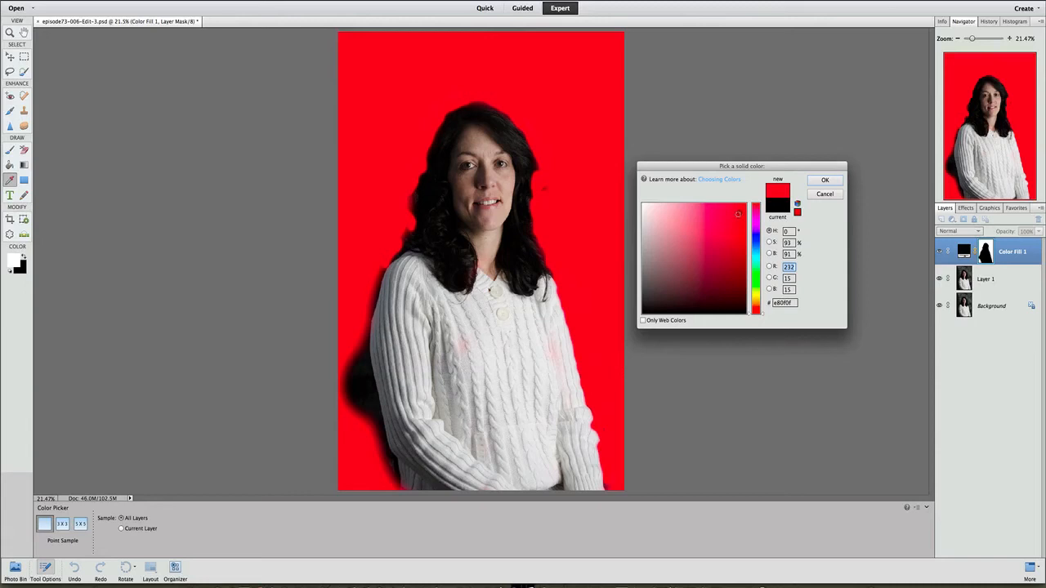
click(825, 180)
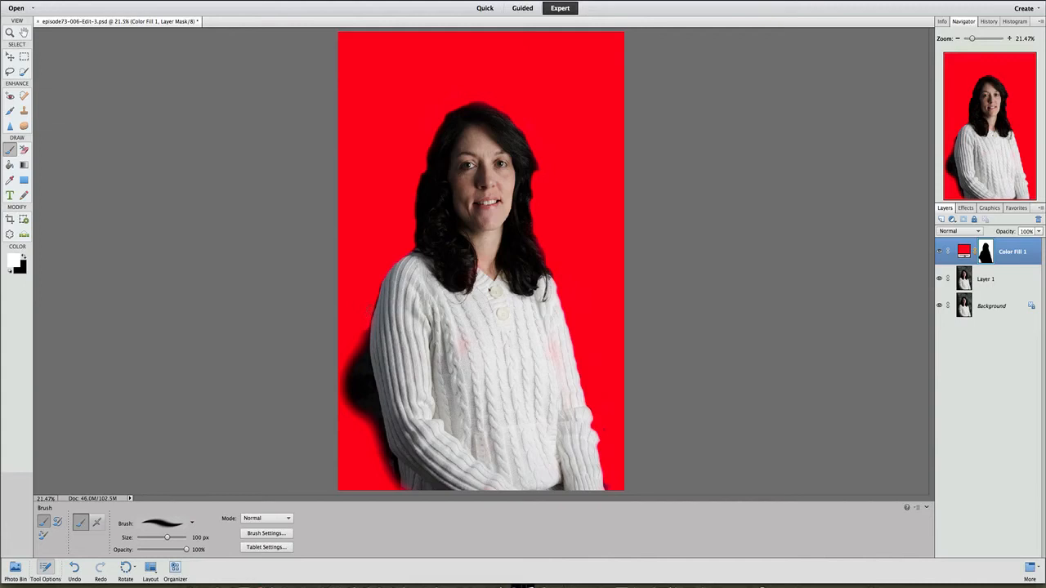
- Clear the dark fringes along the right sleeve, arm and shoulder against the red fill
click(356, 342)
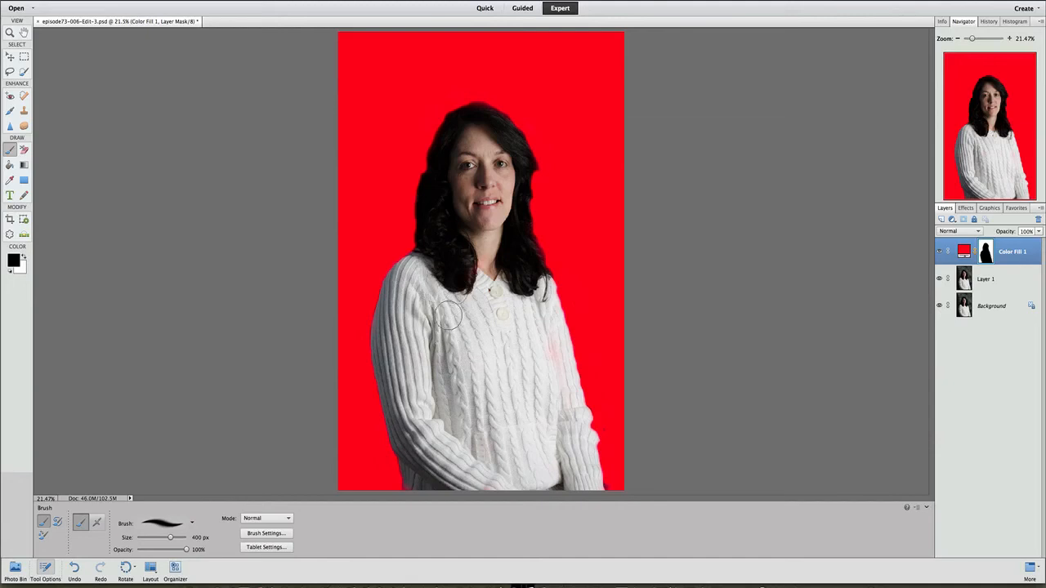
drag(458, 319, 549, 361)
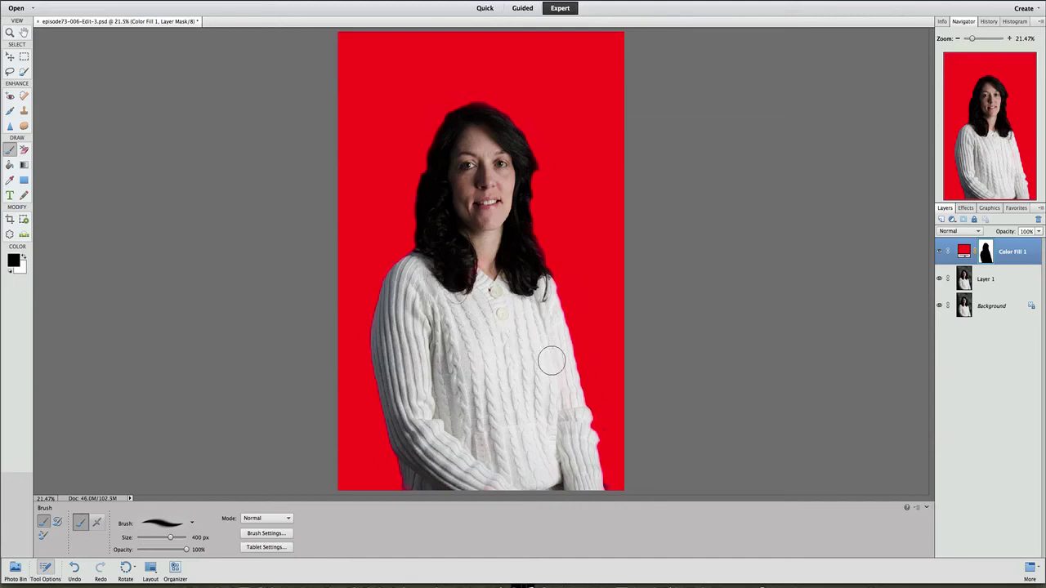
drag(550, 361, 554, 477)
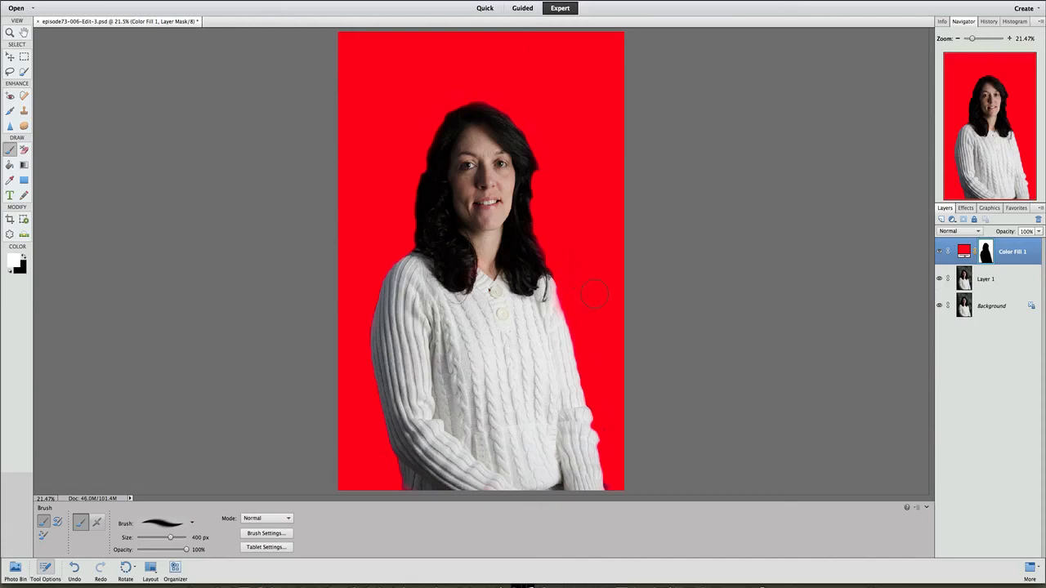
mouse_move(591, 291)
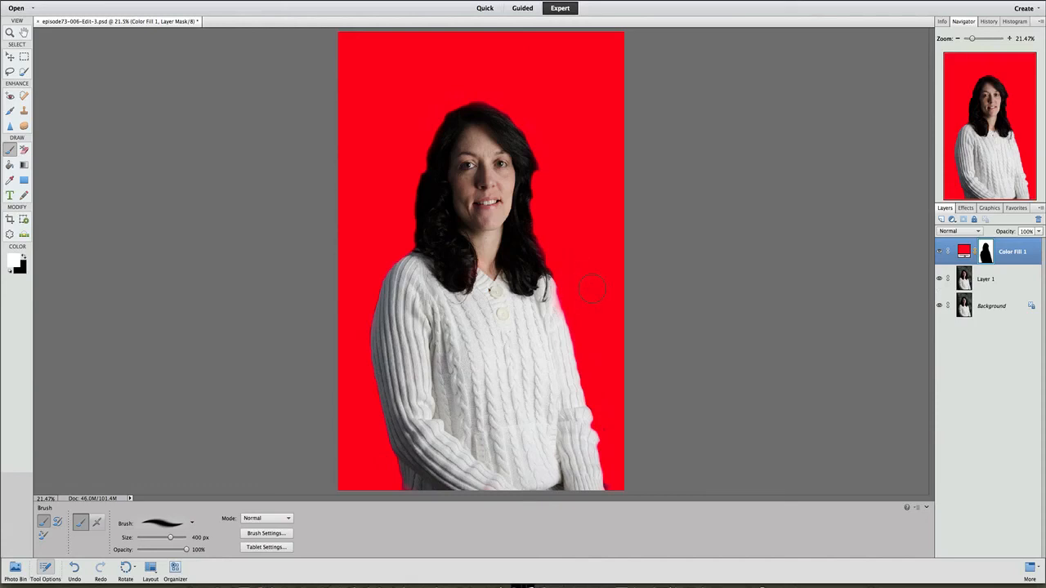
mouse_move(605, 319)
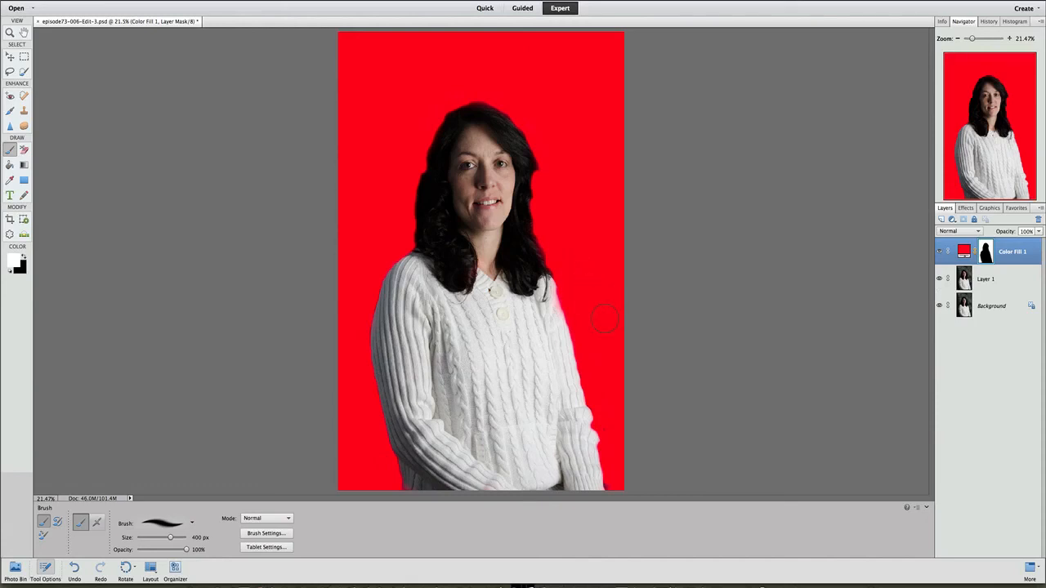
drag(605, 319, 618, 481)
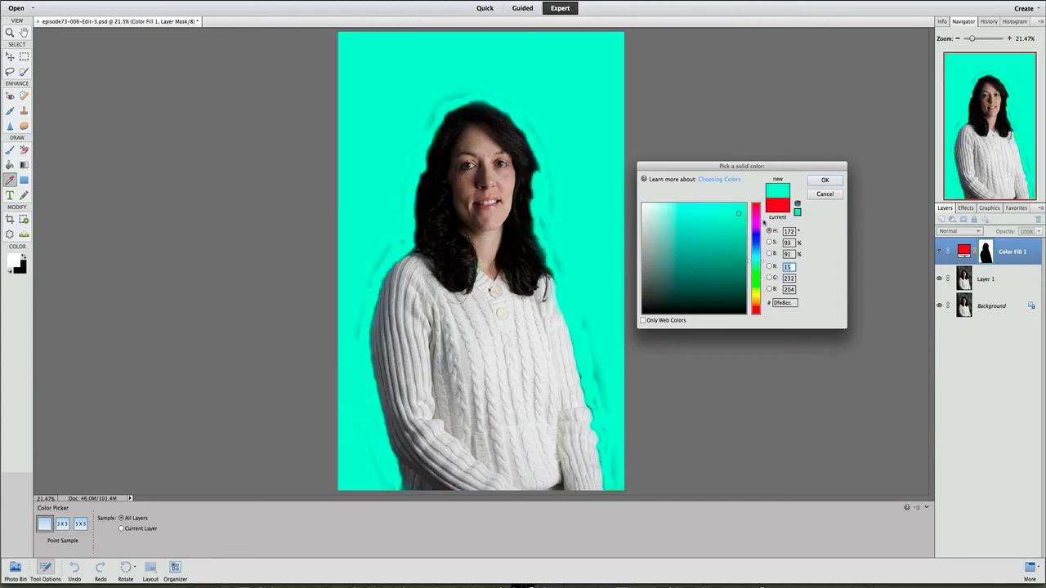
- Confirm the turquoise green fill, then erase the pale halo beside her hair and face
click(826, 180)
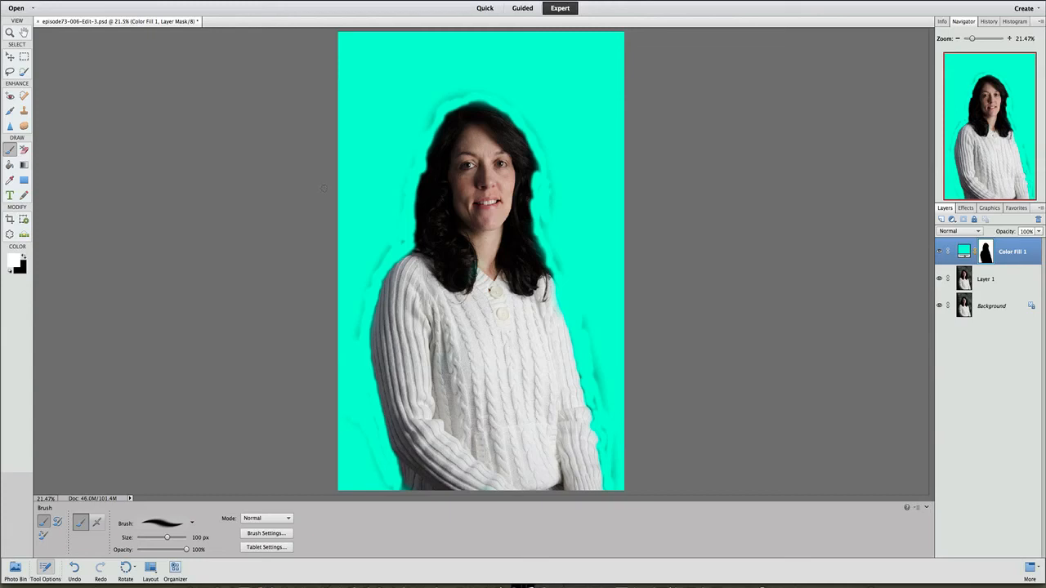
mouse_move(405, 185)
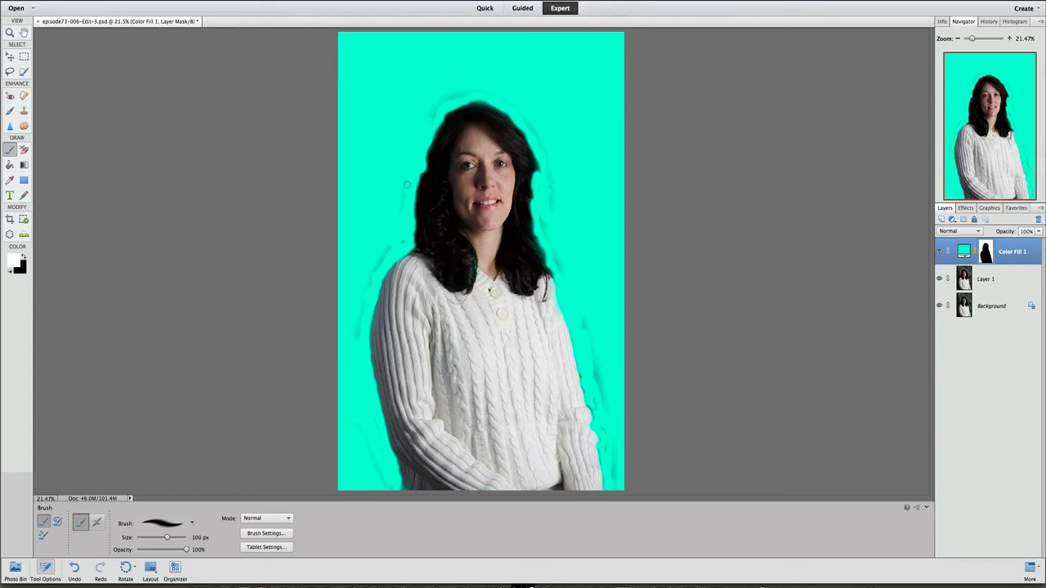
mouse_move(432, 102)
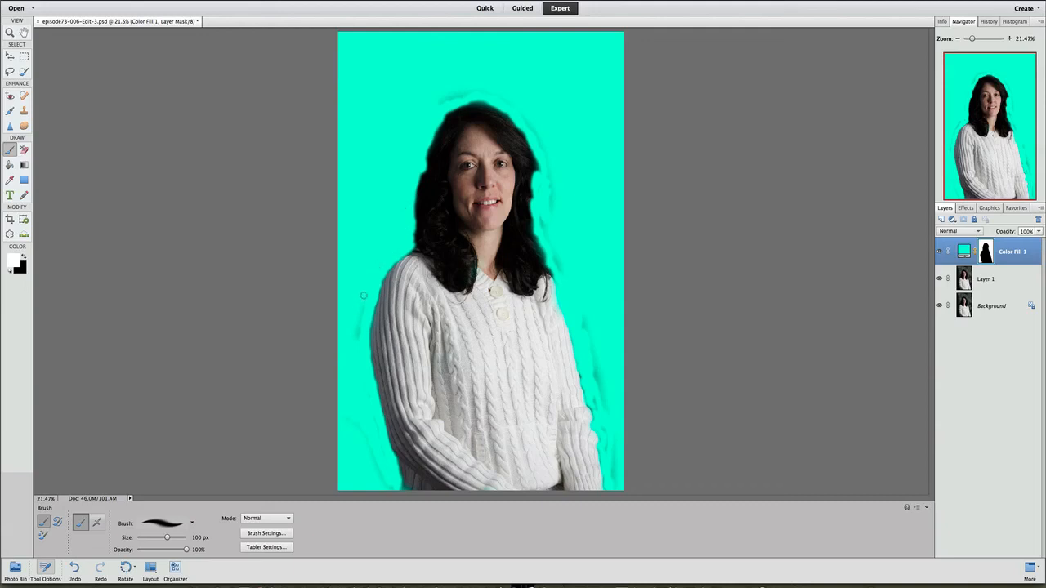
mouse_move(347, 443)
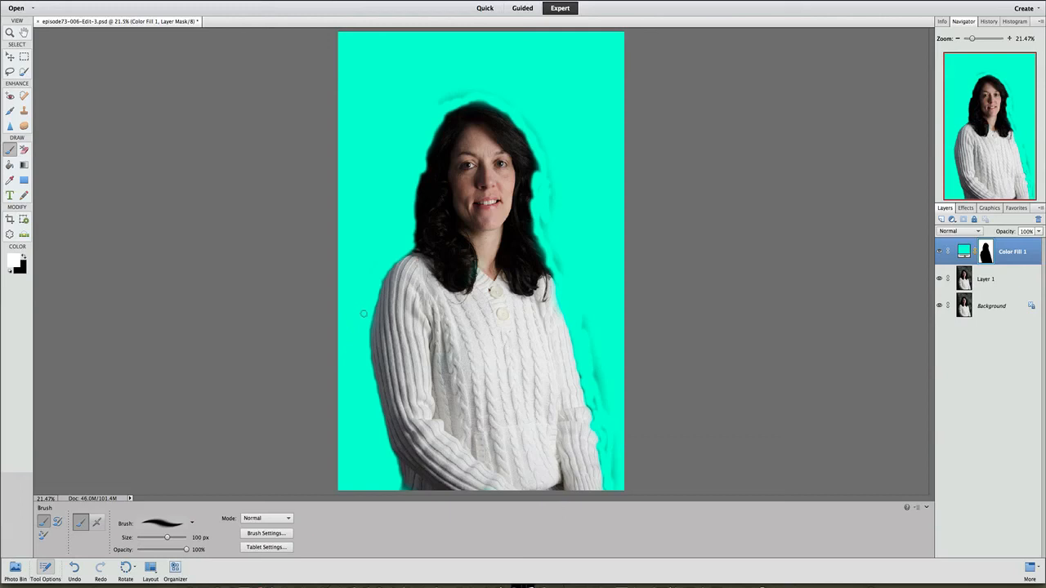
mouse_move(546, 209)
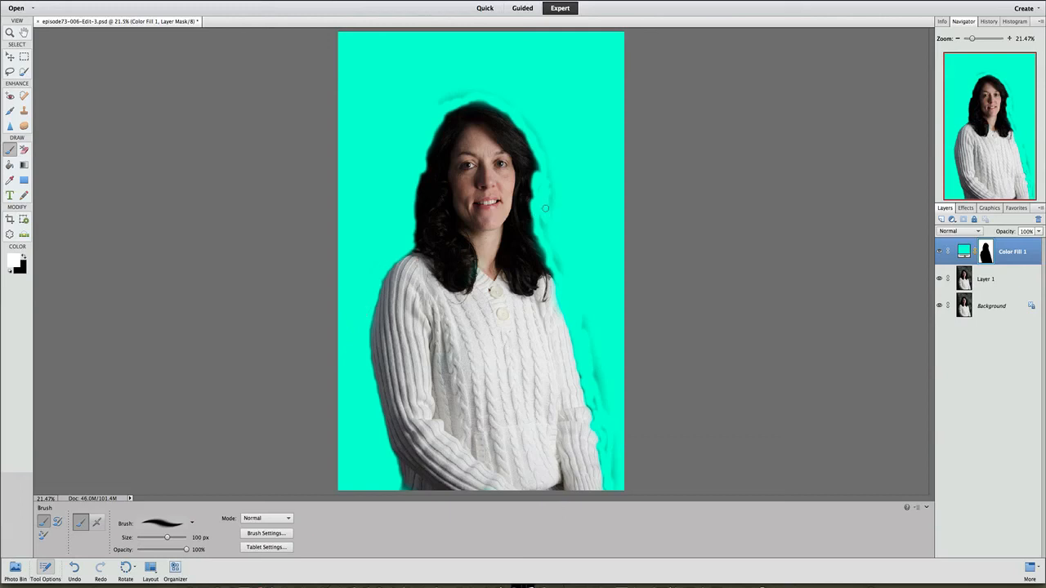
drag(166, 537, 171, 538)
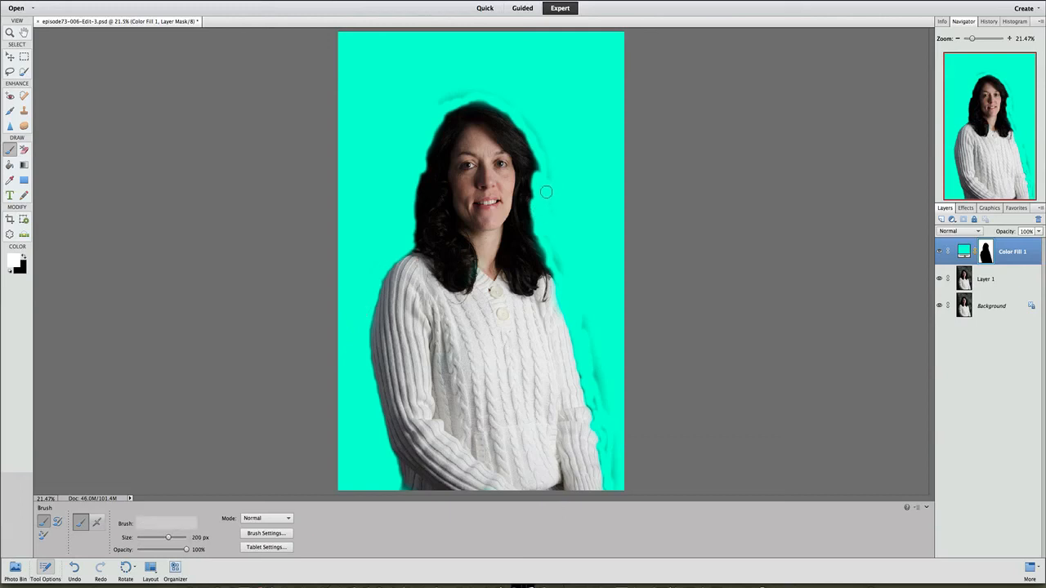
drag(546, 193, 530, 121)
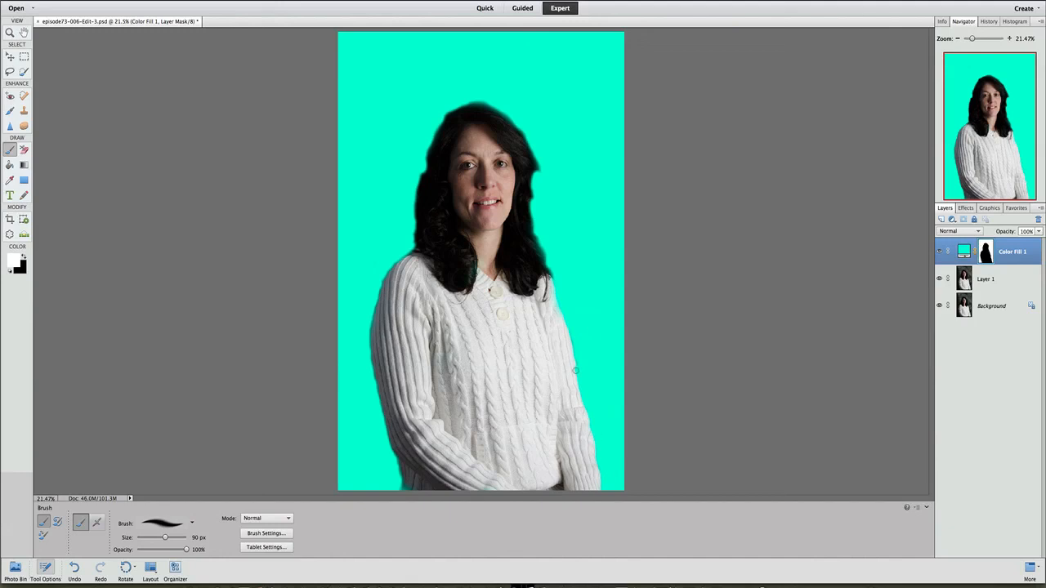
mouse_move(566, 312)
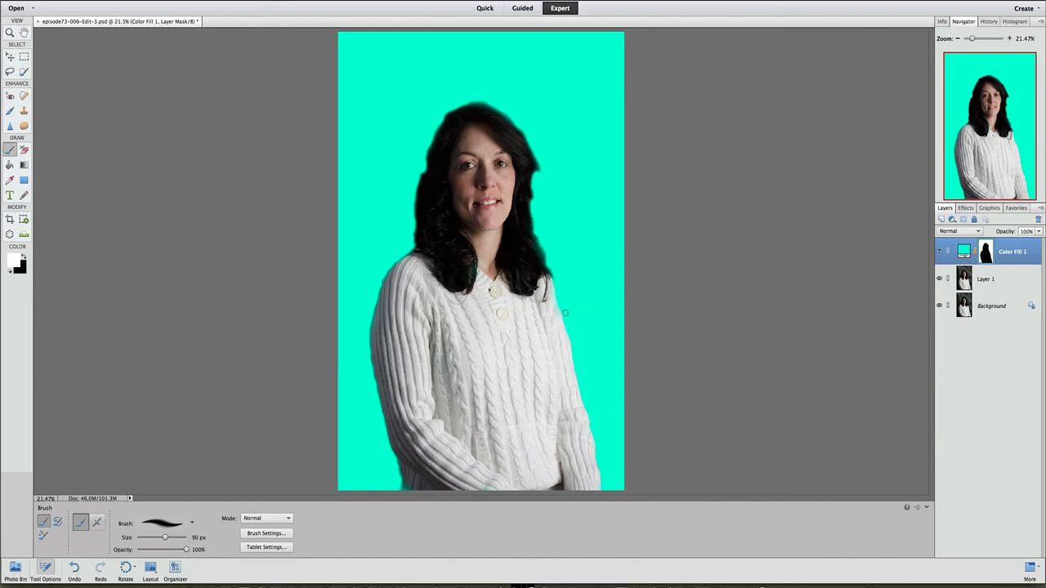